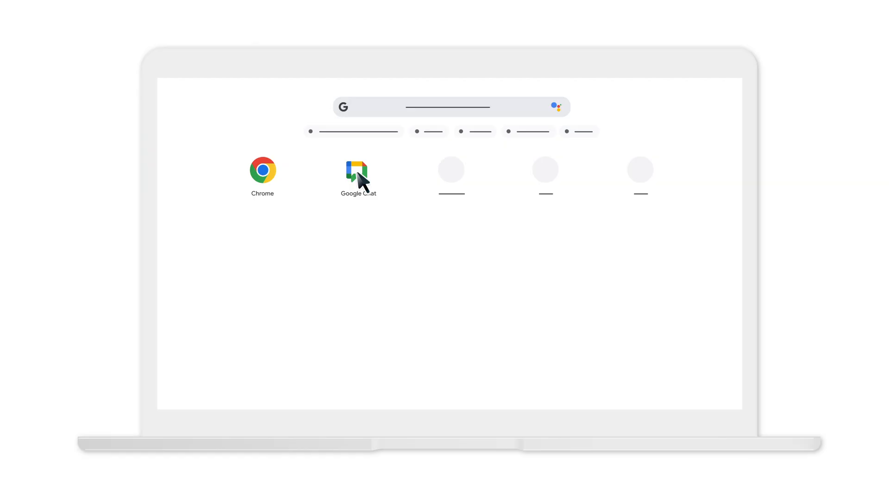
Launch Chrome and go to its Settings from the main menu.
{"action": "left_click", "coordinate": [357, 170]}
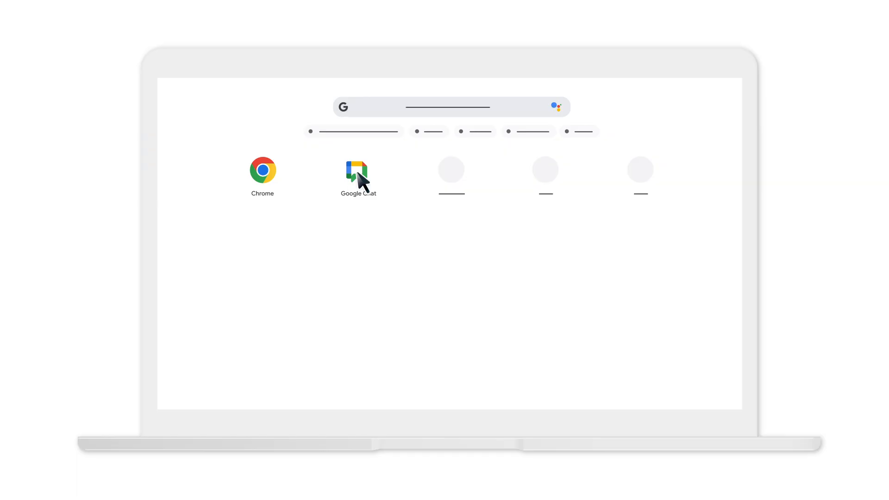
{"action": "mouse_move", "coordinate": [267, 181]}
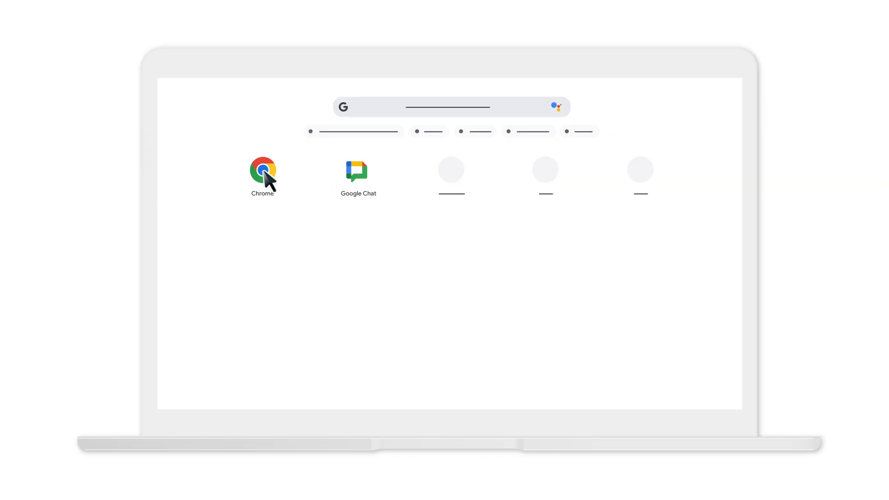
{"action": "left_click", "coordinate": [262, 169]}
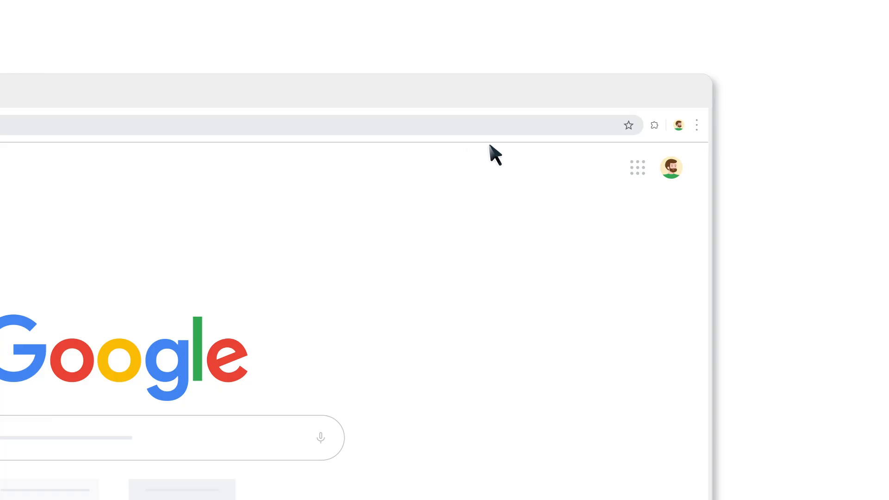
{"action": "left_click", "coordinate": [697, 125]}
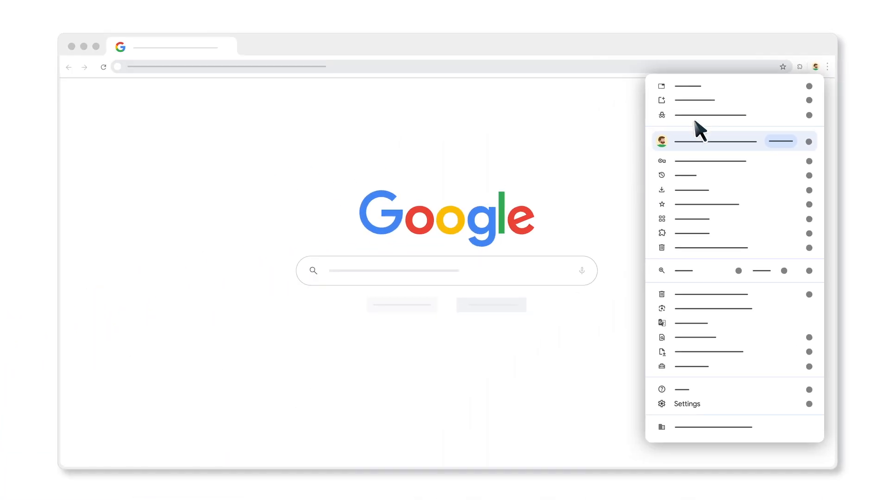
{"action": "left_click", "coordinate": [686, 404]}
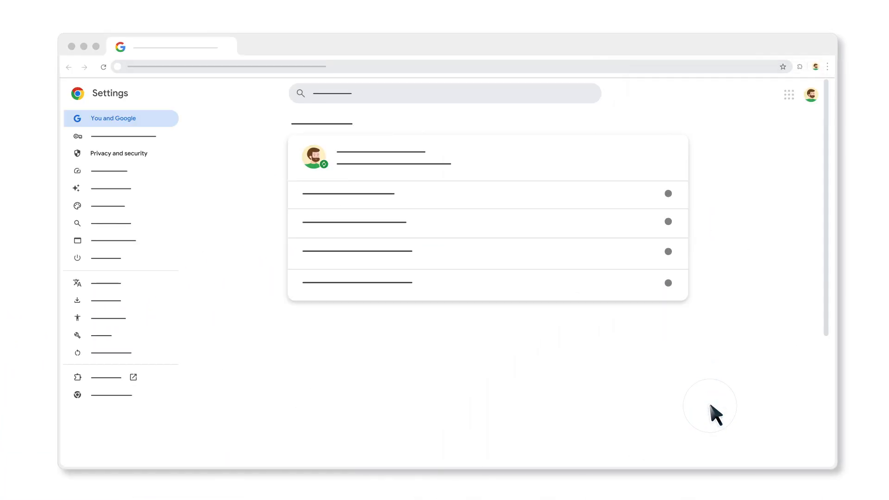
{"action": "mouse_move", "coordinate": [122, 161]}
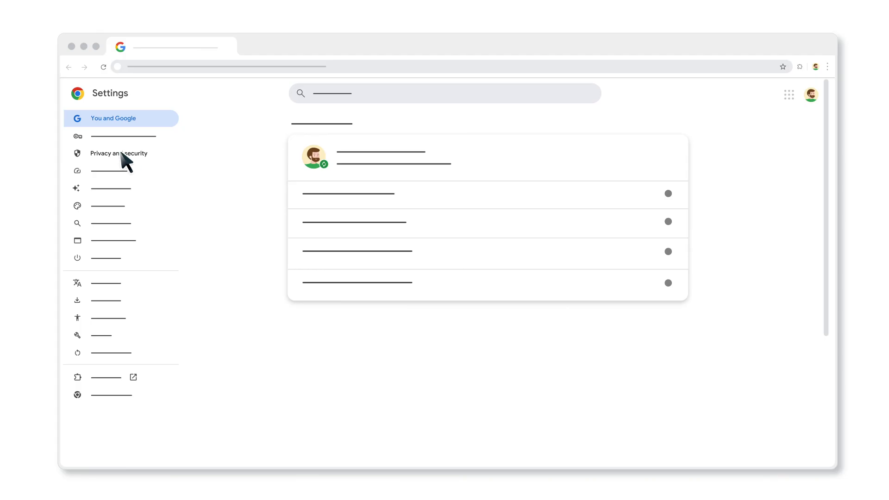
Go to Privacy and security and then Site settings.
{"action": "left_click", "coordinate": [118, 153]}
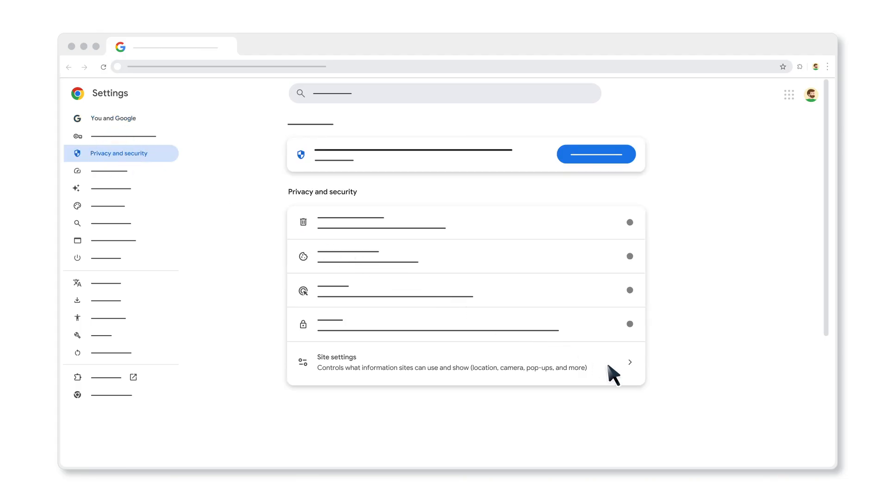
{"action": "left_click", "coordinate": [465, 362]}
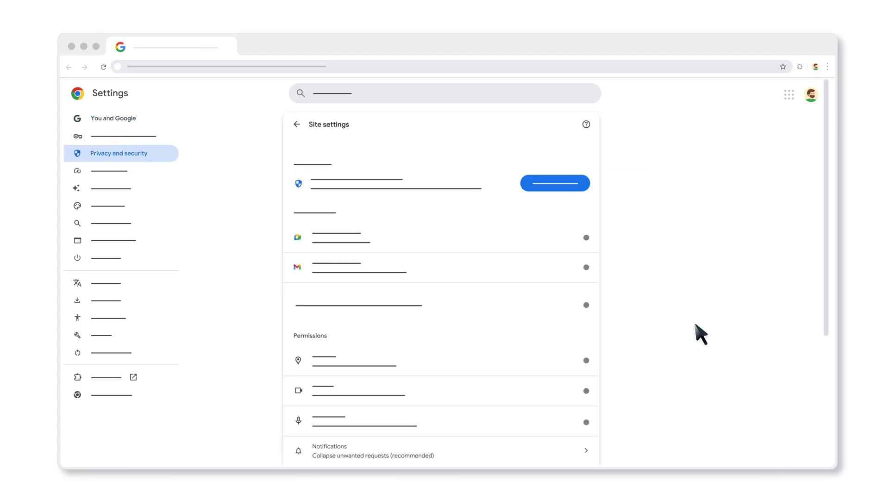
Remove mail.google.com from the sites blocked from sending notifications.
{"action": "scroll", "scroll_direction": "down", "scroll_amount": 3}
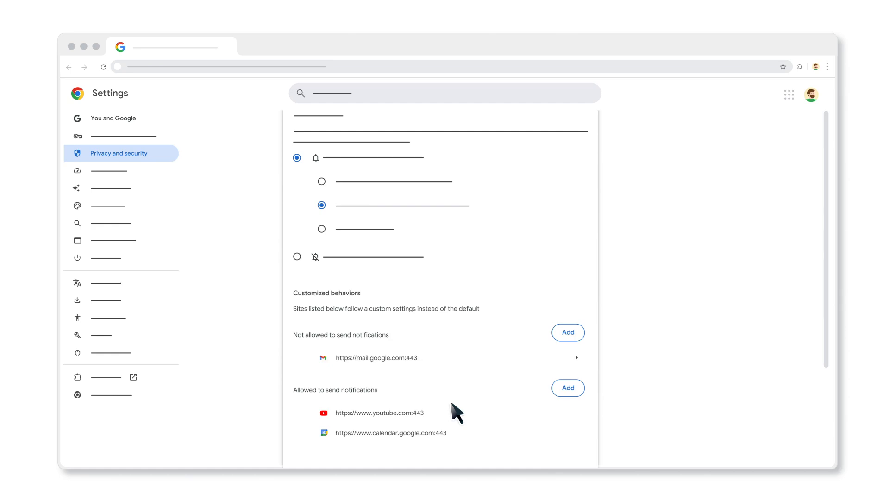
{"action": "mouse_move", "coordinate": [501, 393]}
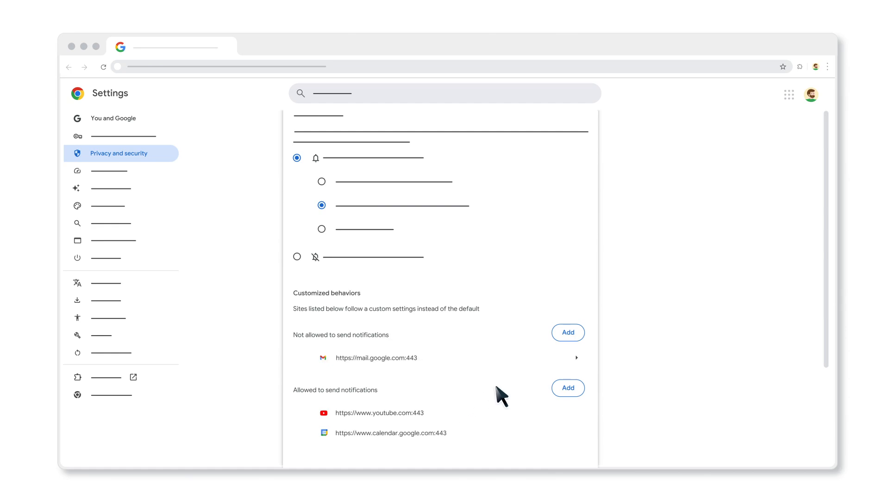
{"action": "left_click", "coordinate": [376, 358]}
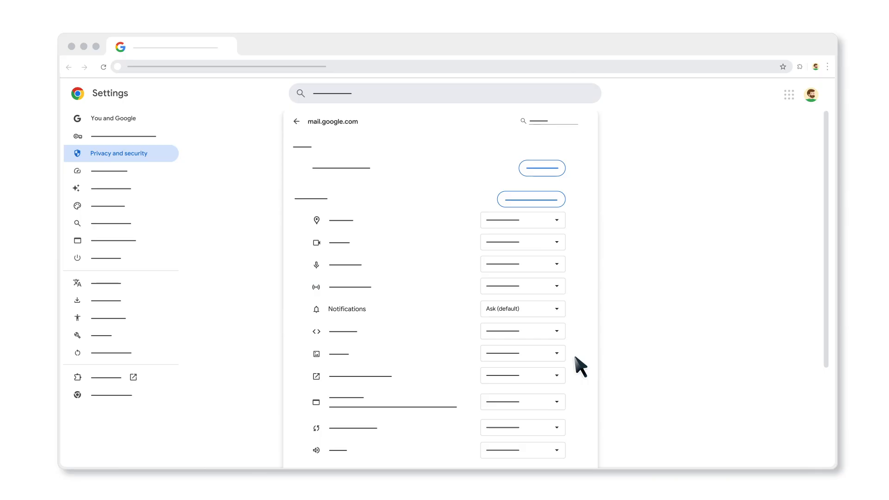
{"action": "left_click", "coordinate": [521, 309]}
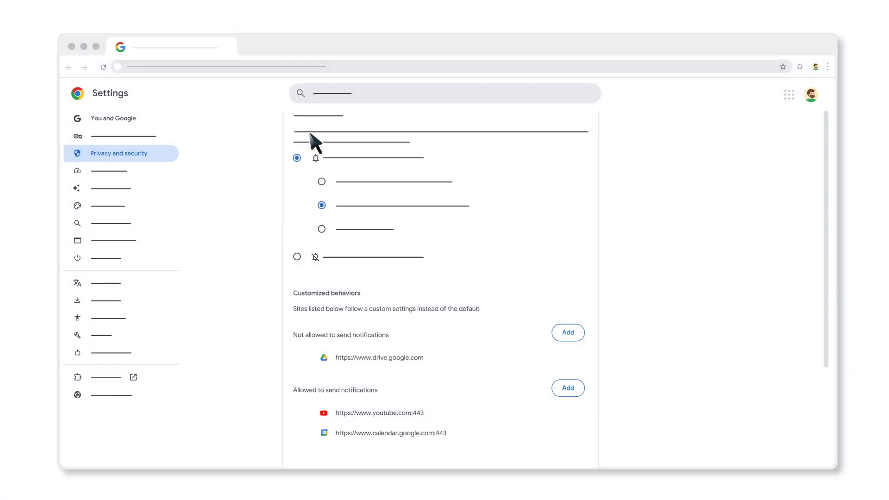
{"action": "left_click", "coordinate": [567, 388]}
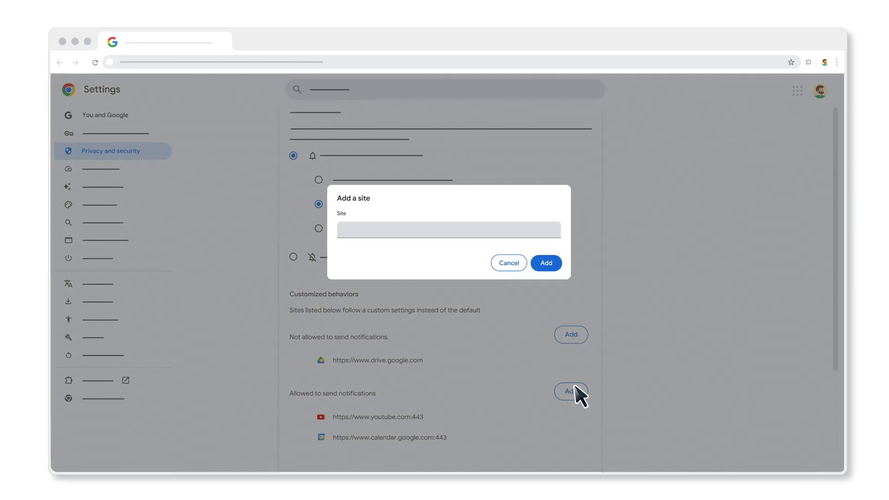
{"action": "type", "text": "https://ma"}
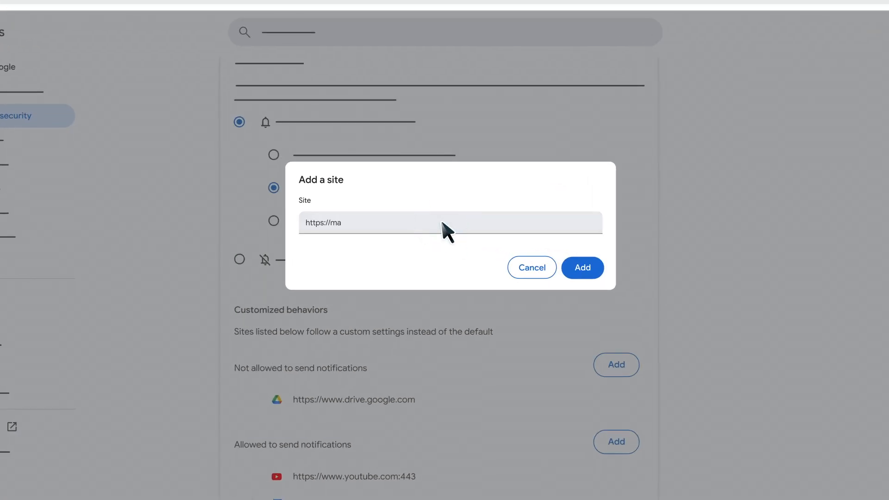
{"action": "type", "text": "il.google.com:443"}
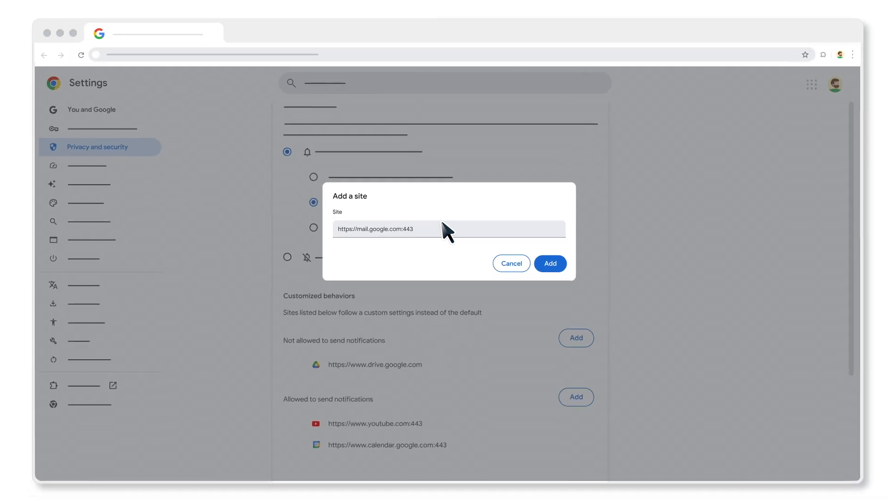
{"action": "left_click", "coordinate": [549, 263]}
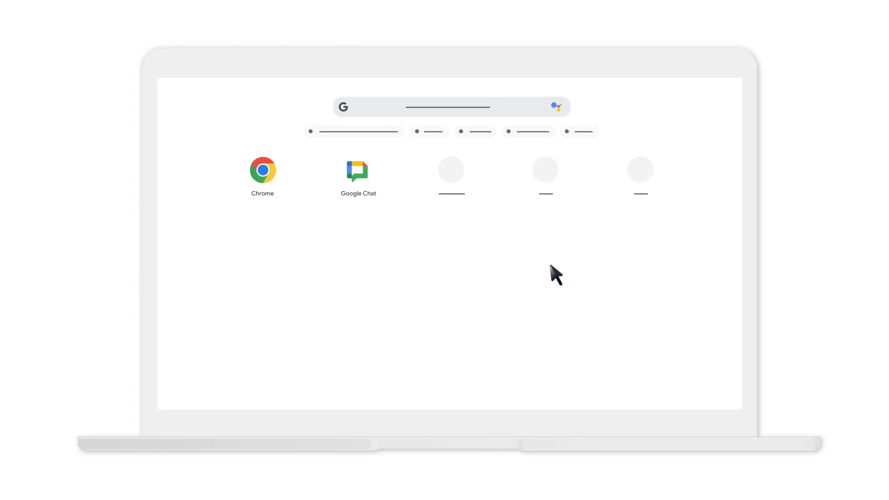
Switch on 'Allow chat notifications' in Google Chat settings and close the dialog.
{"action": "left_click", "coordinate": [358, 170]}
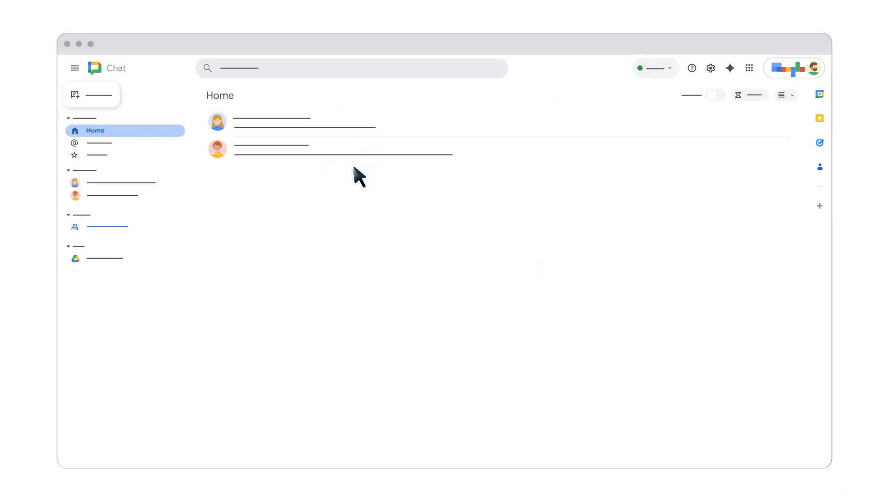
{"action": "left_click", "coordinate": [711, 68]}
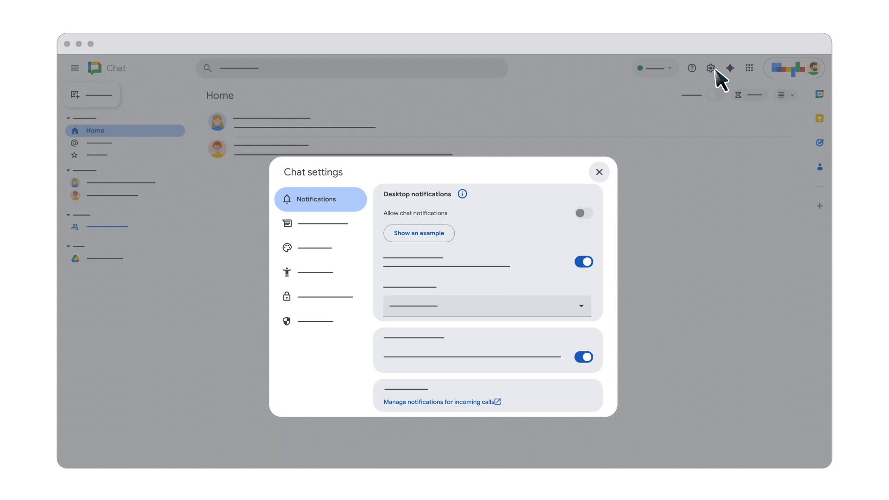
{"action": "left_click", "coordinate": [582, 213]}
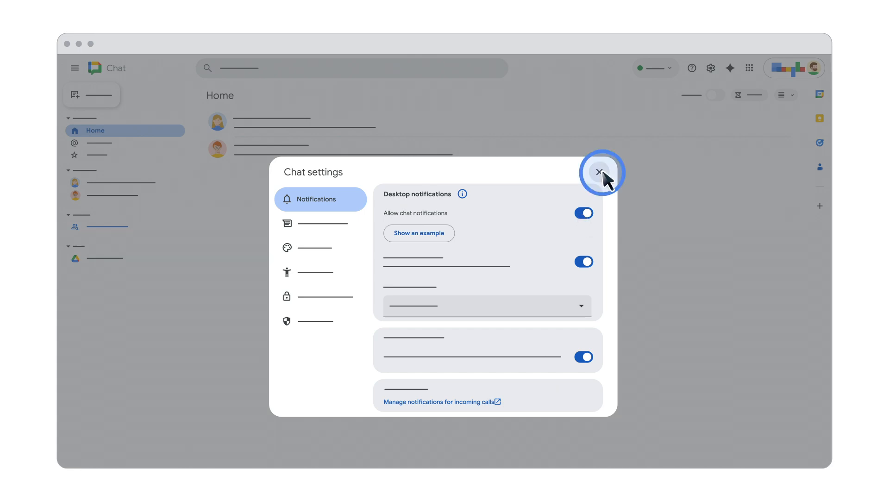
{"action": "left_click", "coordinate": [599, 172]}
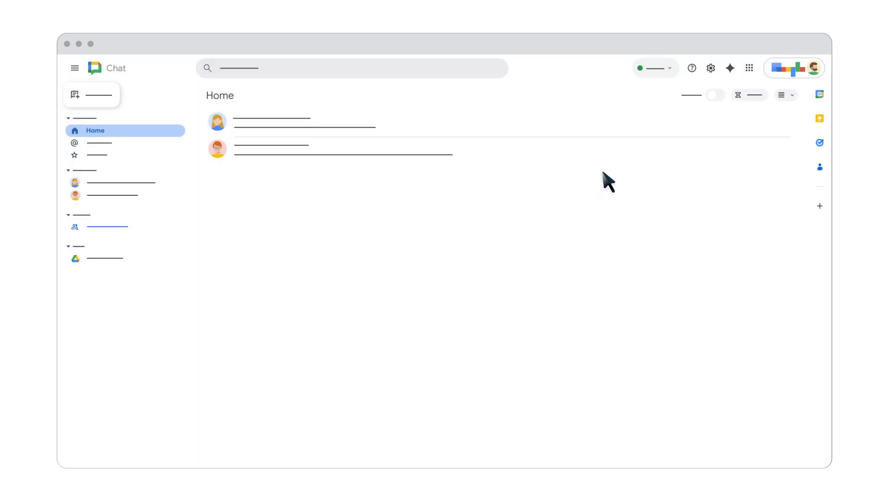
{"action": "mouse_move", "coordinate": [543, 173]}
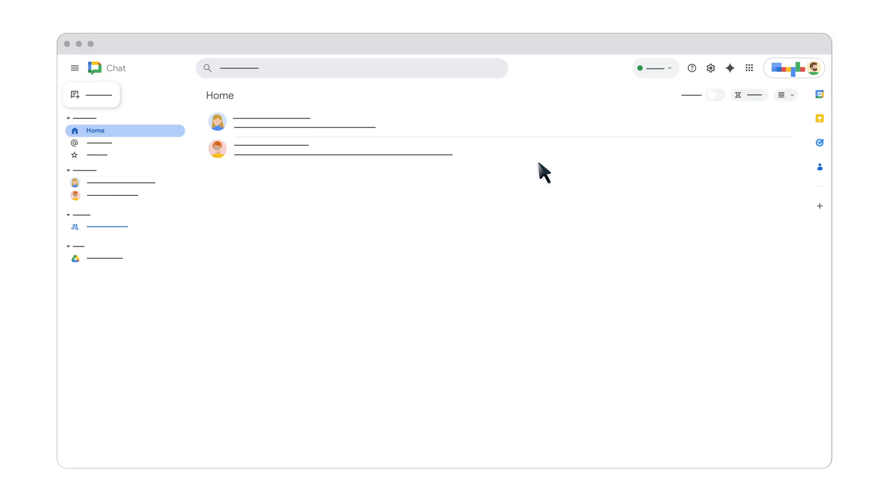
Show the first direct conversation's options with Mute and Notifications: All.
{"action": "left_click", "coordinate": [121, 183]}
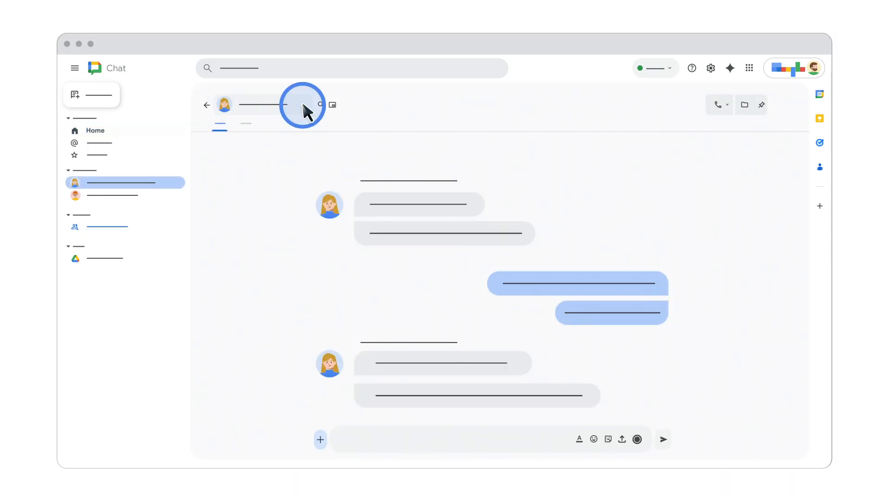
{"action": "left_click", "coordinate": [302, 105]}
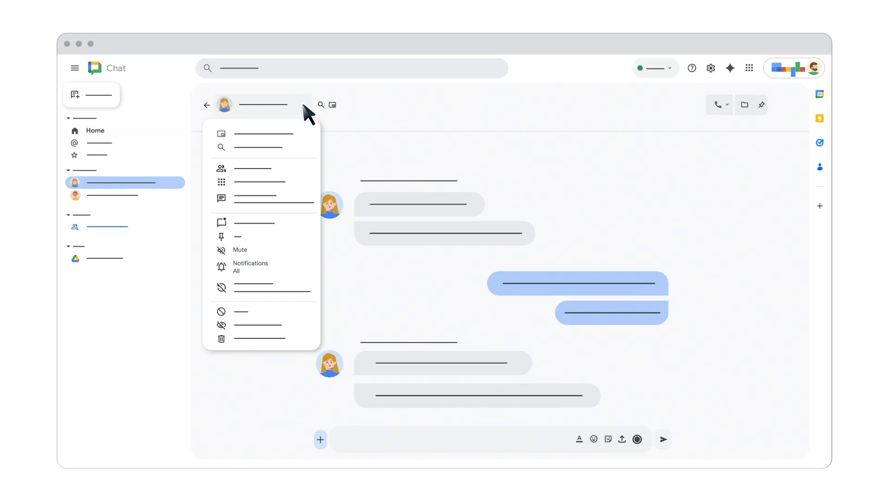
{"action": "mouse_move", "coordinate": [261, 258]}
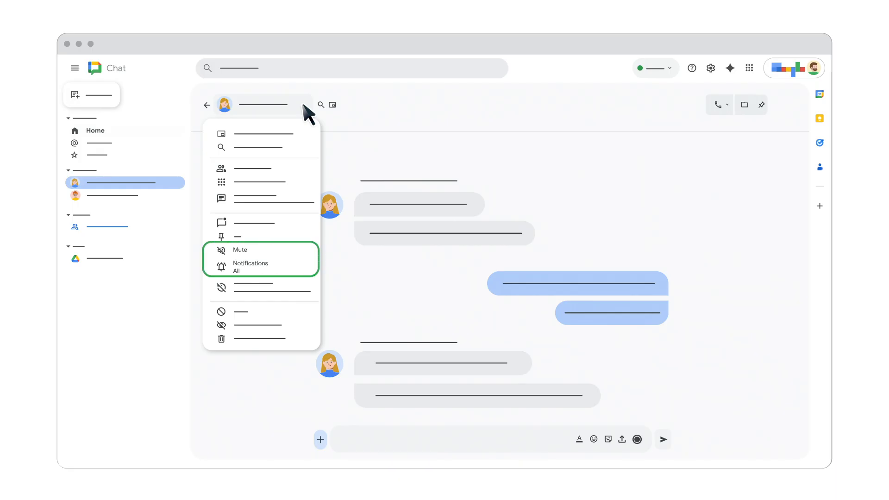